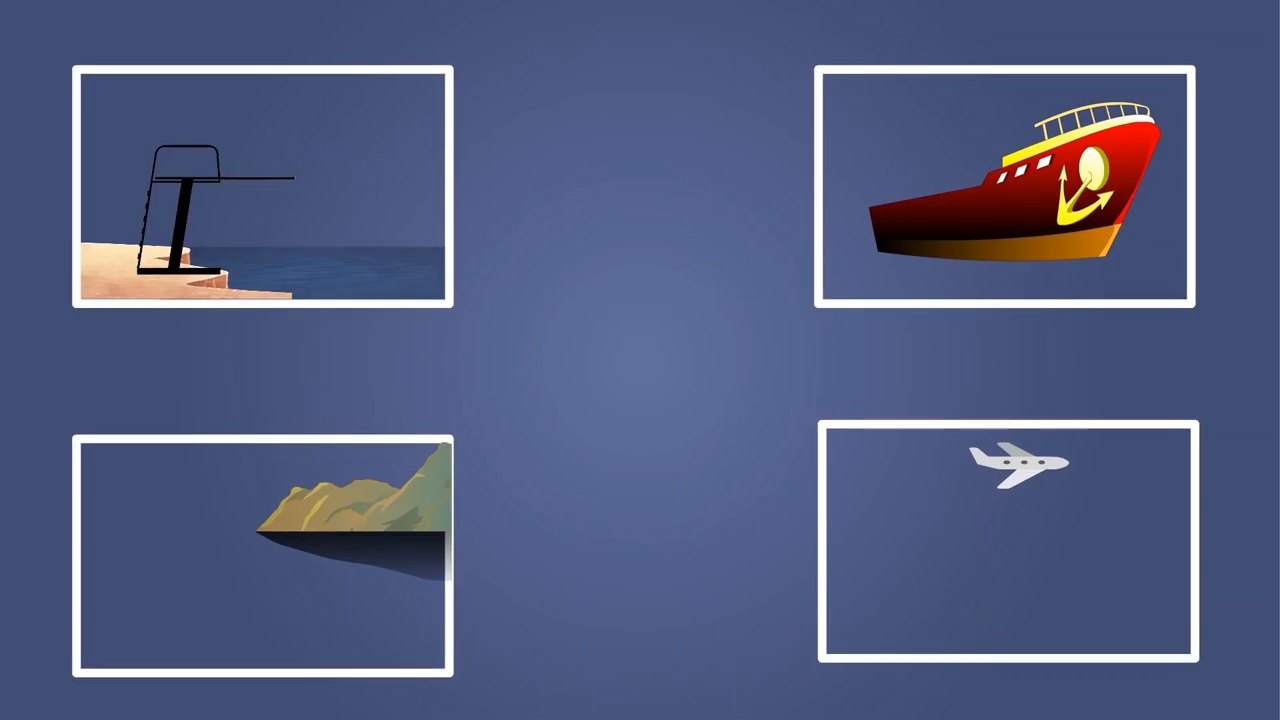
click(250, 188)
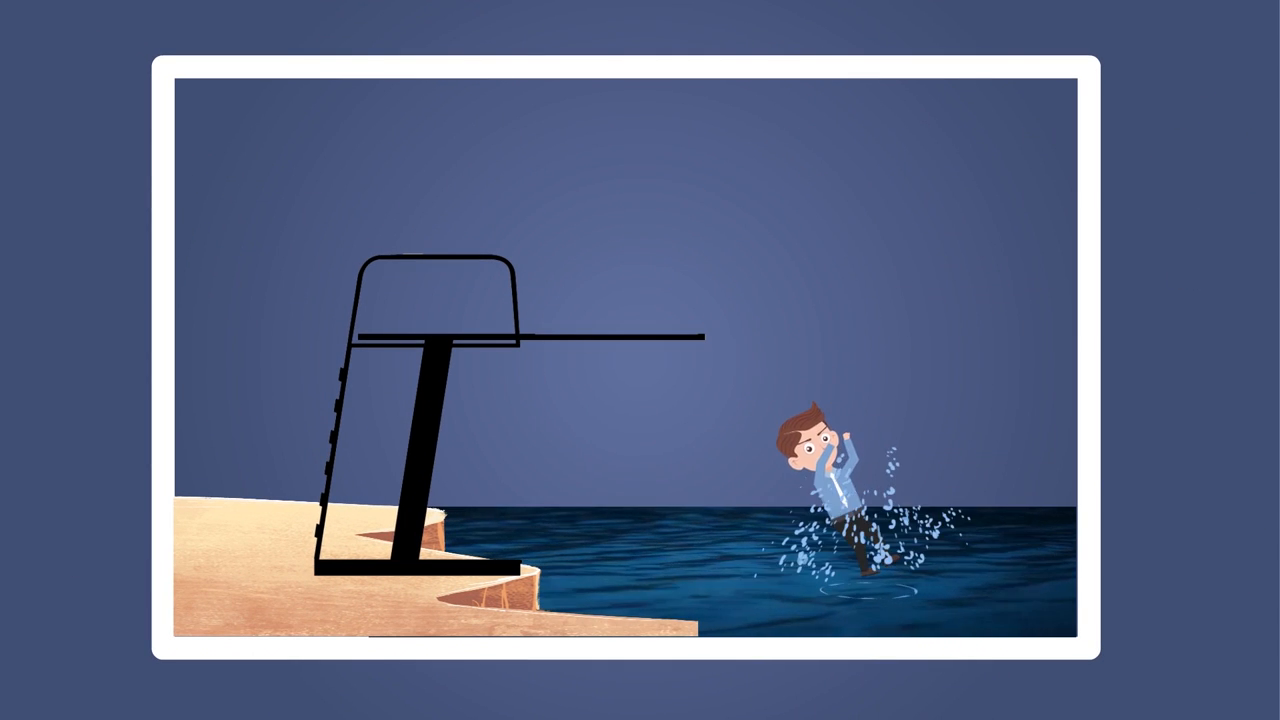